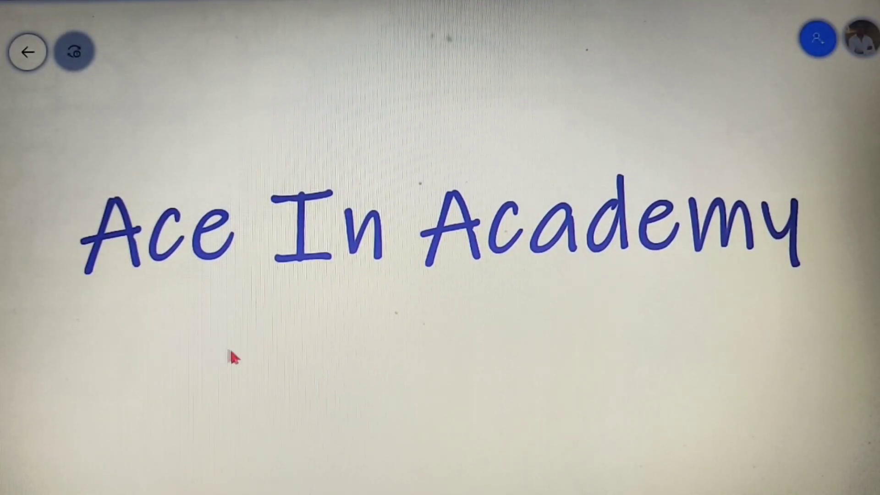
mouse_move(442, 368)
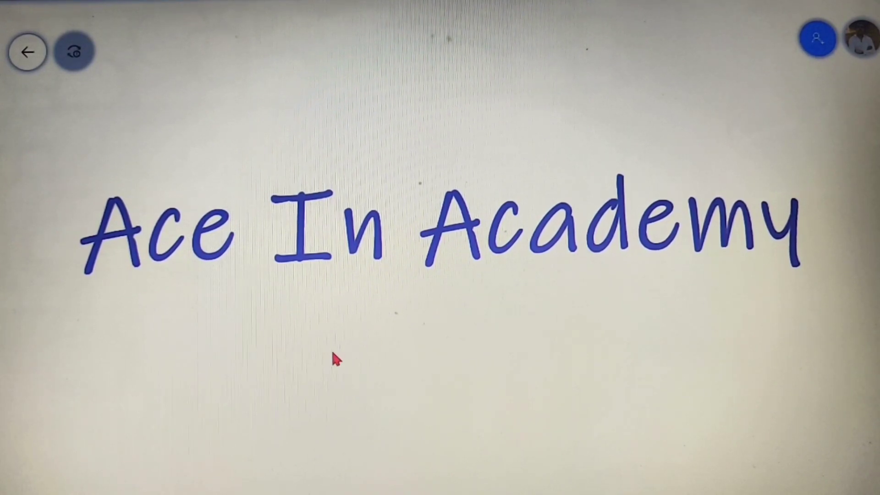
- Draw a long green freehand underline beneath the blue 'Ace In Academy' handwriting
left_click_drag(364, 291, 371, 375)
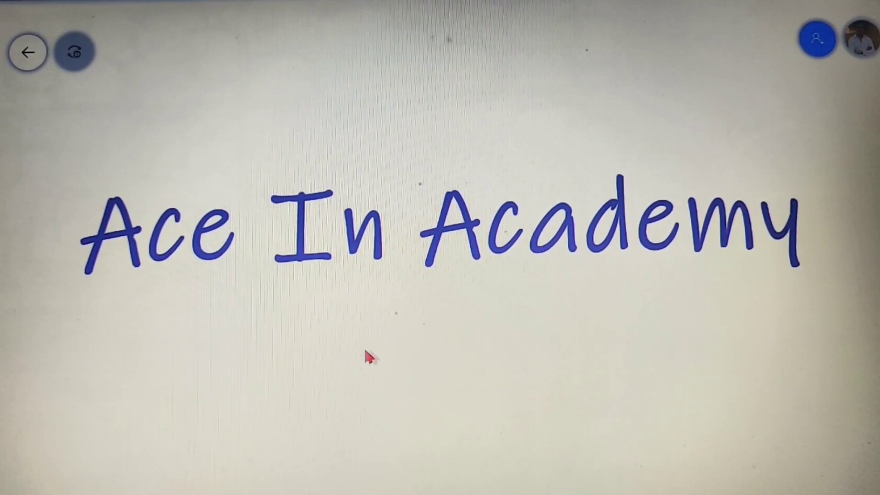
left_click_drag(291, 336, 729, 291)
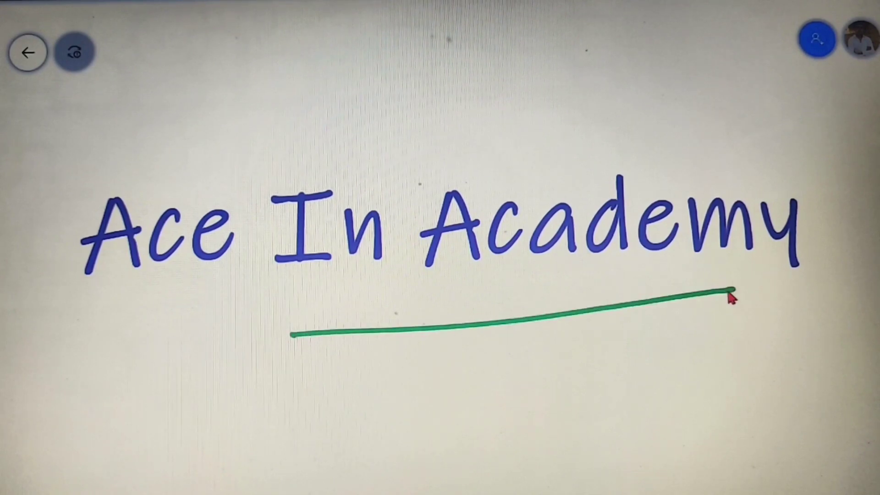